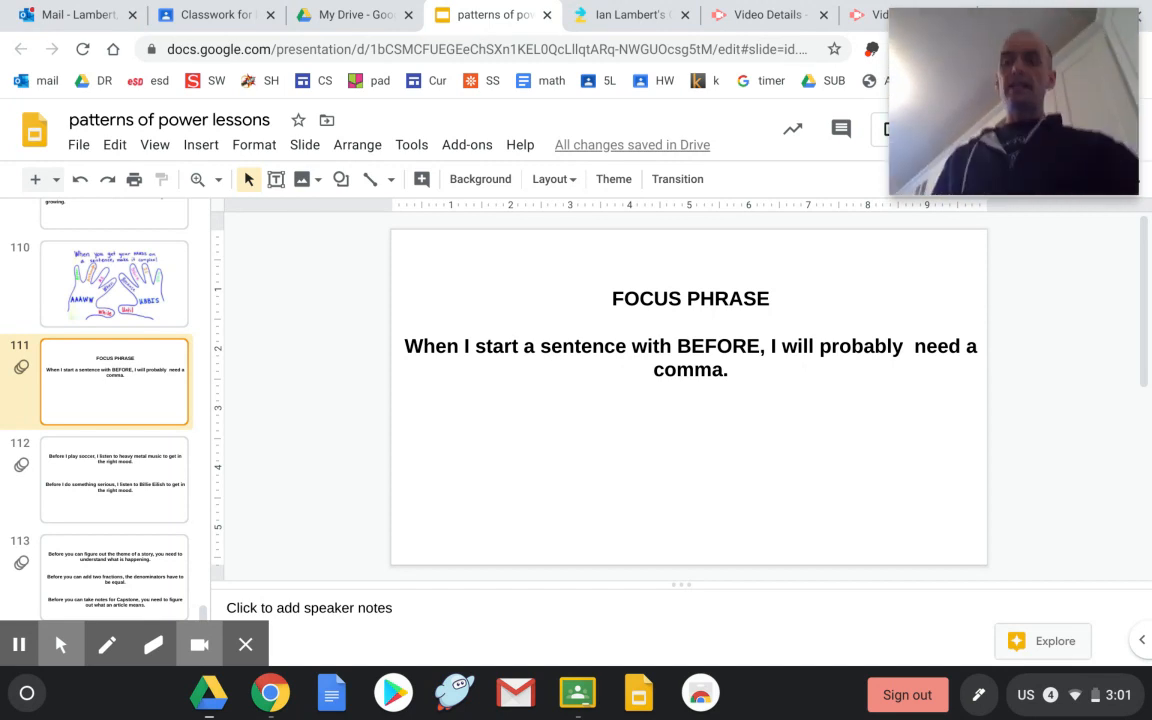
Step: Show slide 112's soccer and music examples, then slide 113's three BEFORE sentences
click(114, 480)
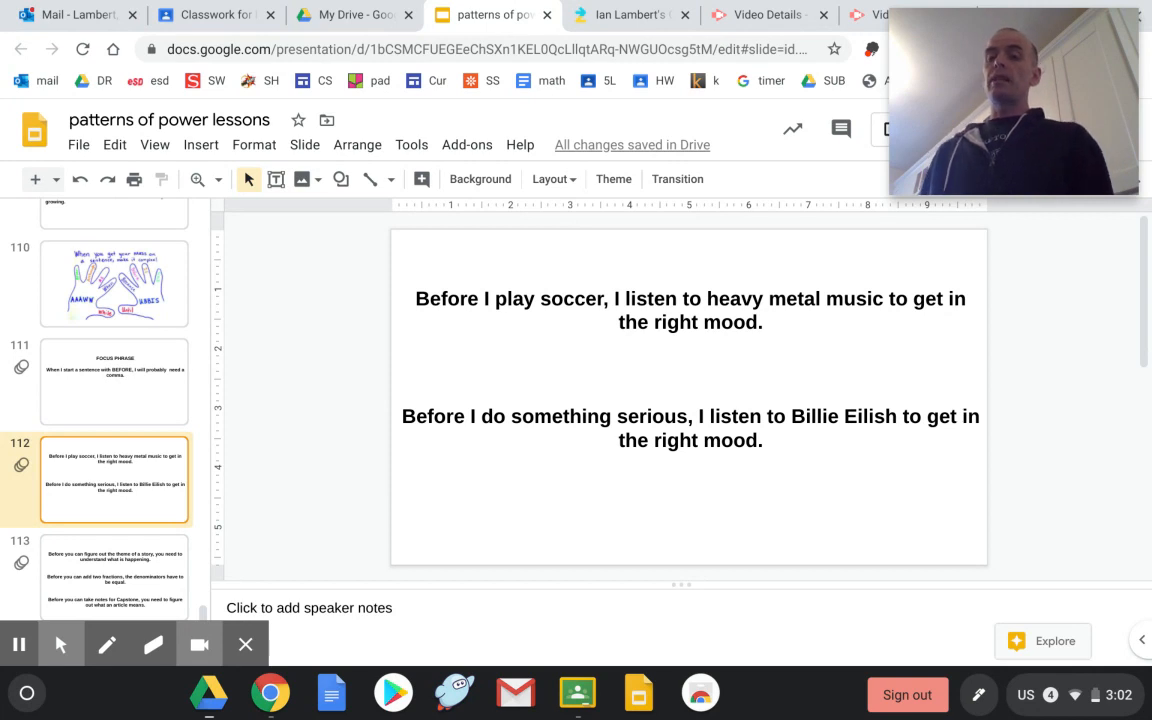
mouse_move(70, 549)
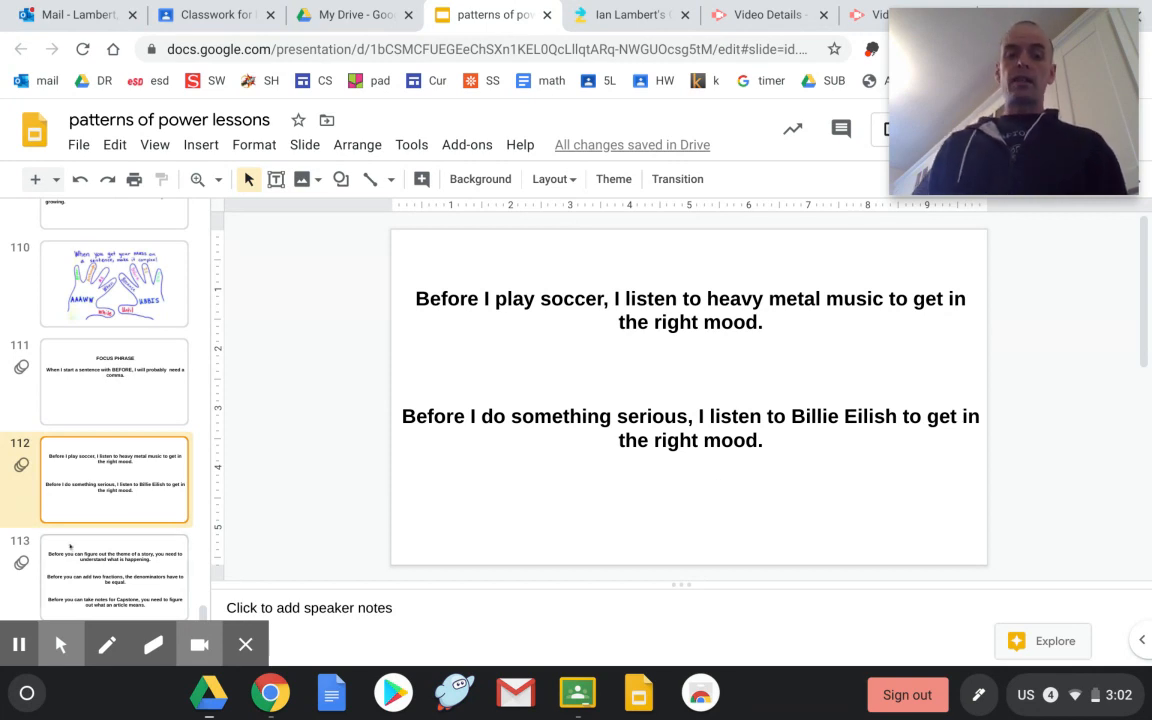
click(114, 575)
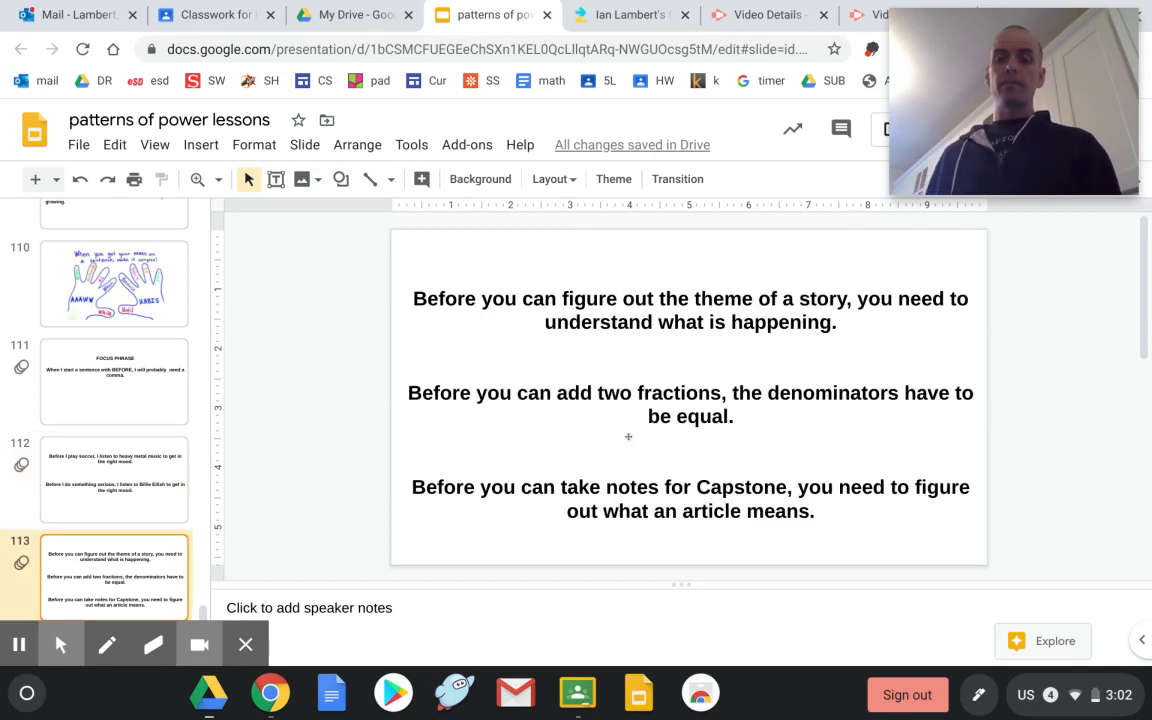